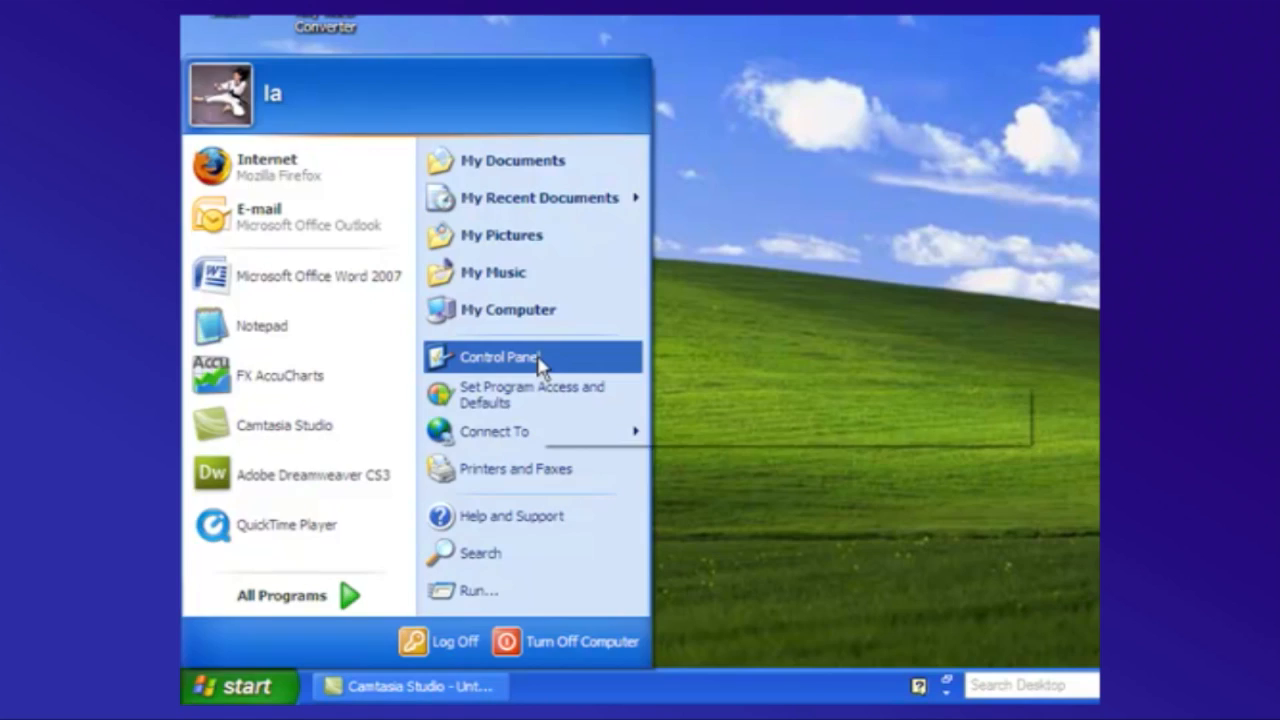
- Open the Control Panel from the Start menu in classic icon view
{"action": "left_click", "coordinate": [498, 356]}
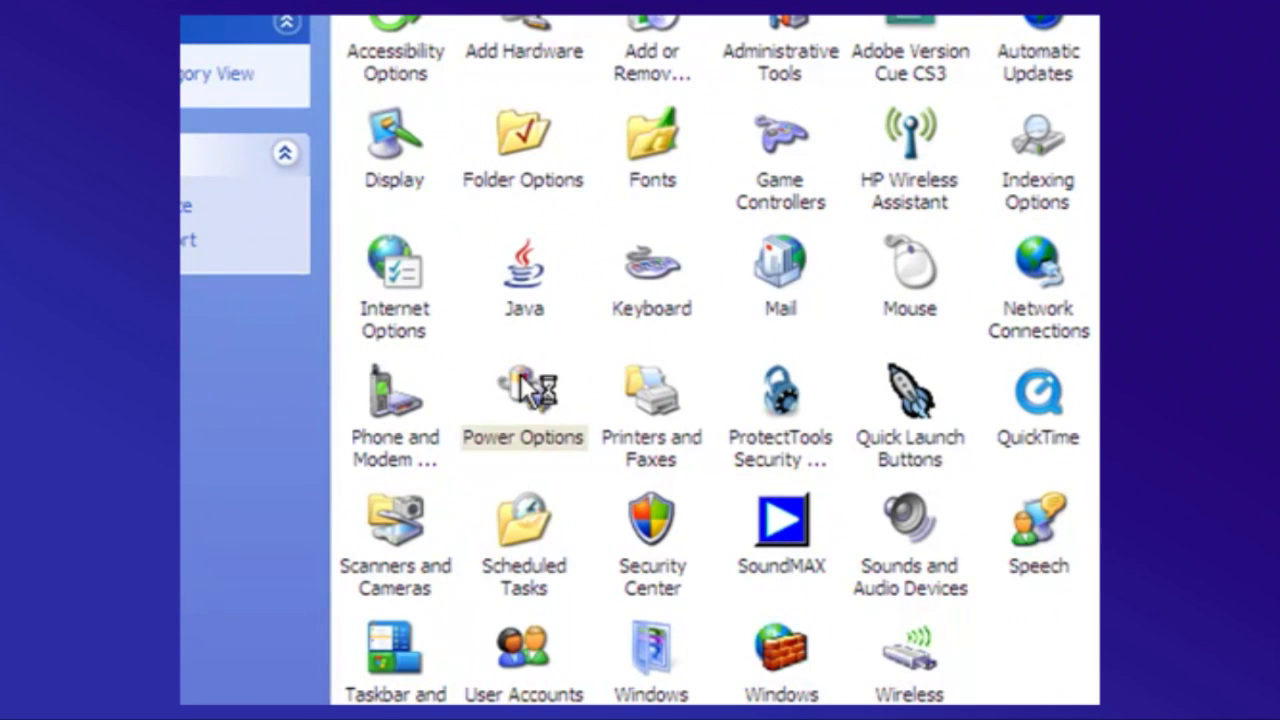
- Open Power Options and view the Power Meter showing battery #1 at 100% on AC power
{"action": "double_click", "coordinate": [524, 390]}
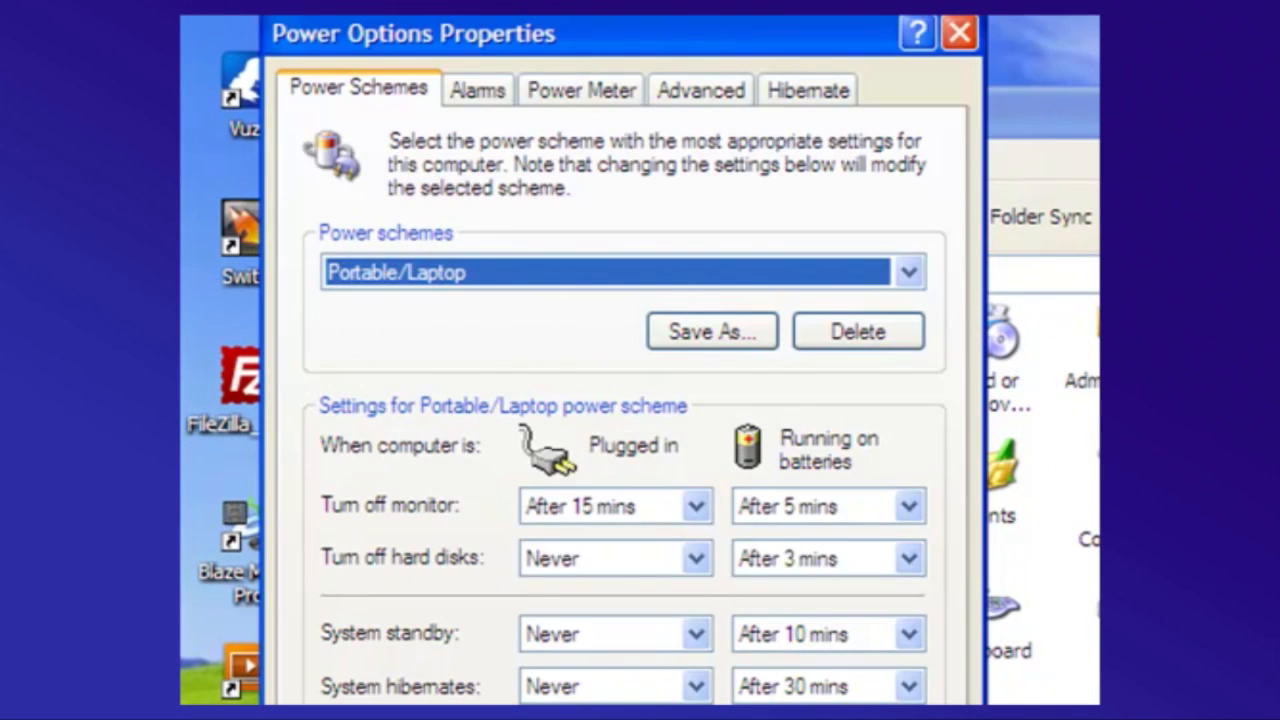
{"action": "mouse_move", "coordinate": [558, 80]}
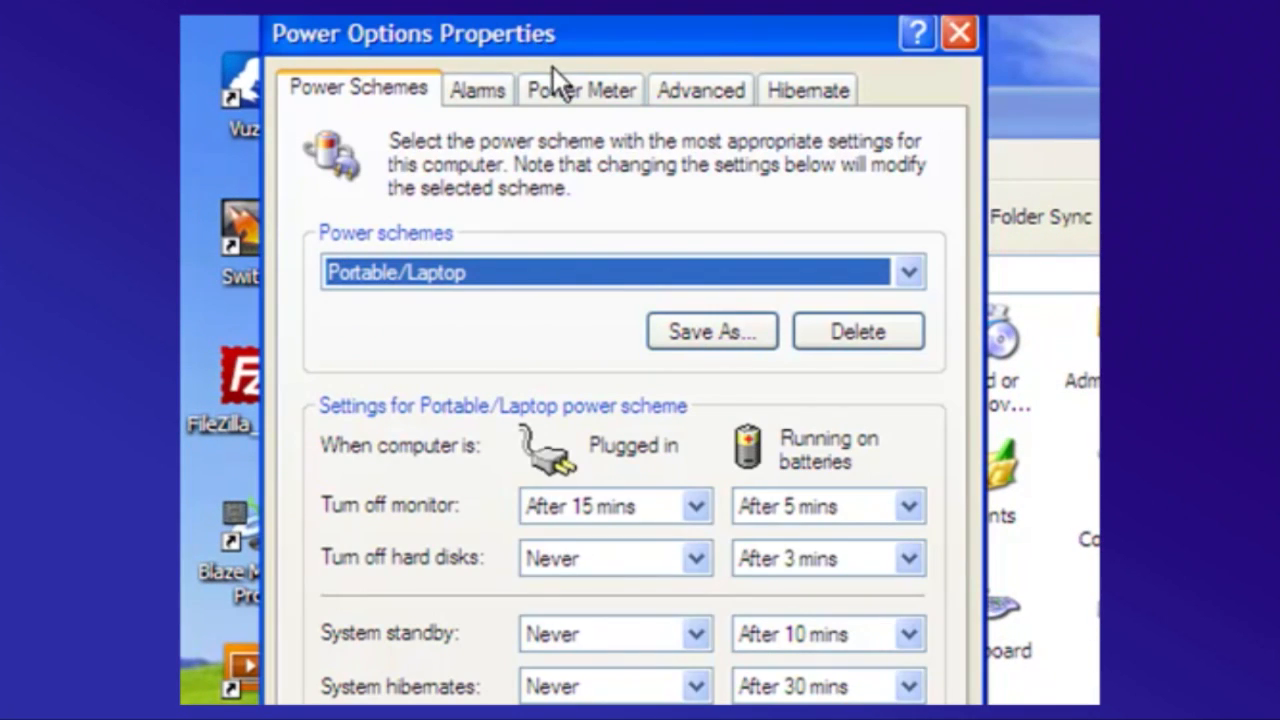
{"action": "left_click", "coordinate": [580, 90]}
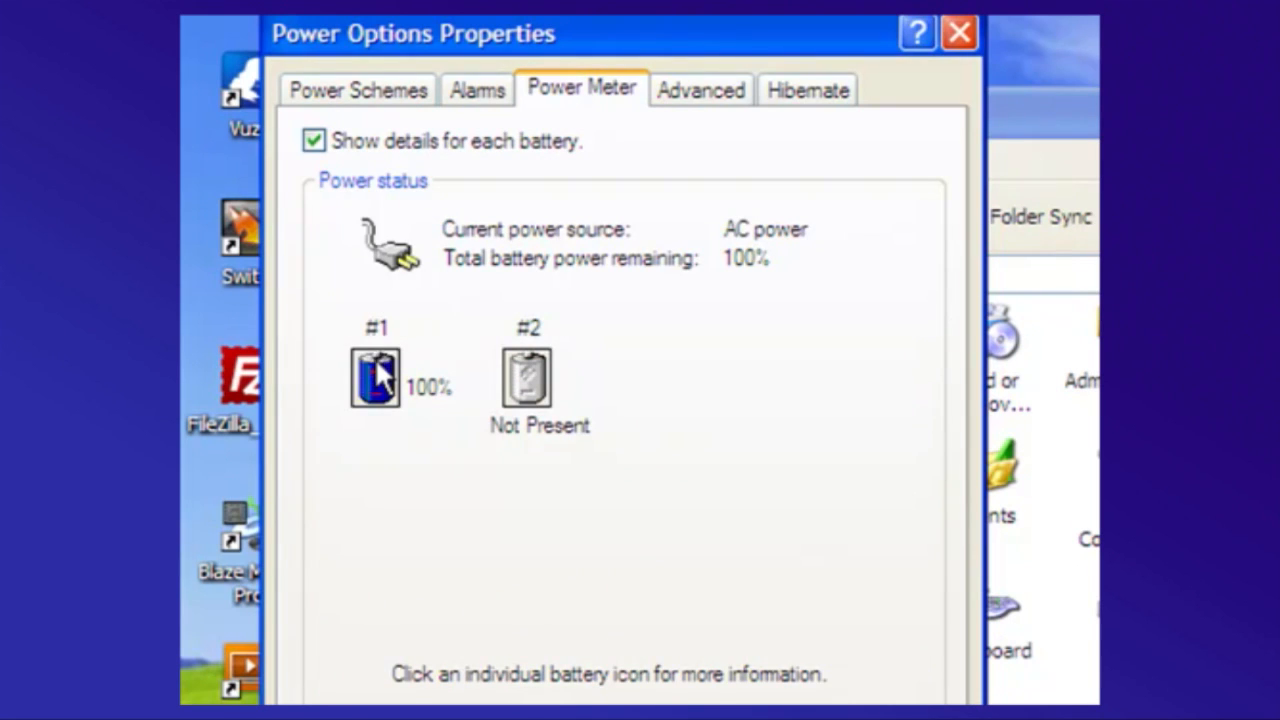
{"action": "mouse_move", "coordinate": [384, 378]}
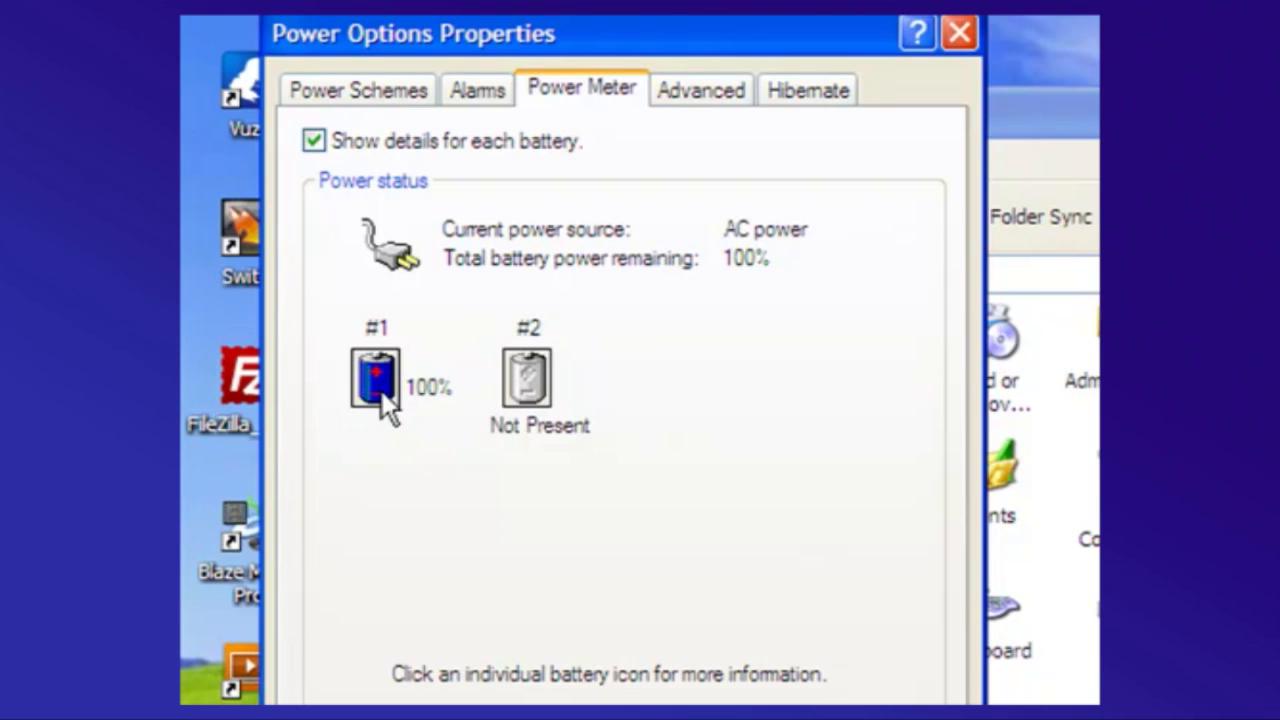
{"action": "mouse_move", "coordinate": [530, 690]}
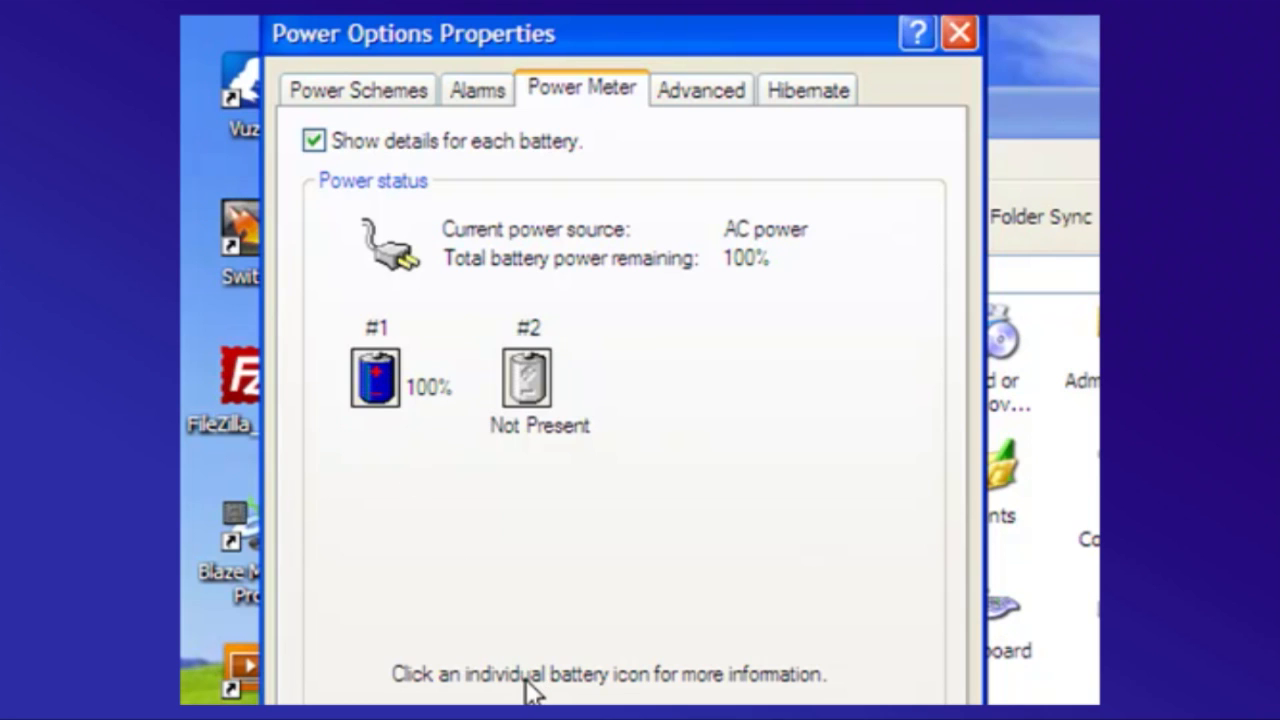